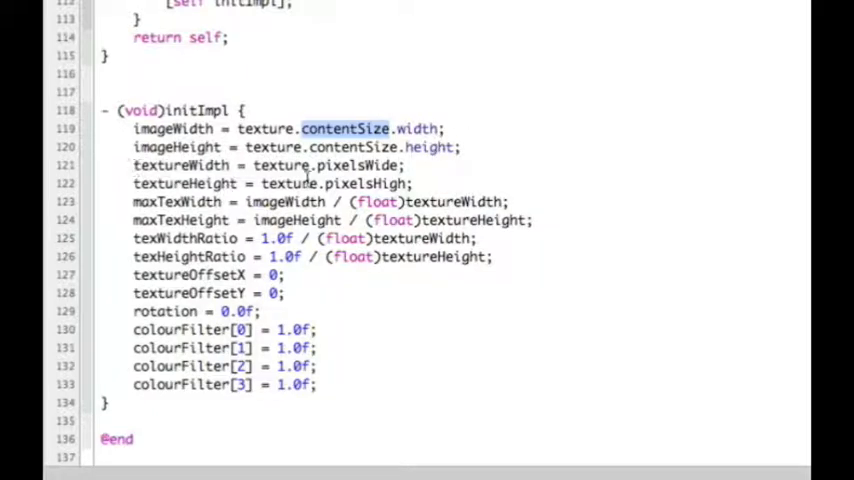
Review the maxTexWidth and texture-ratio calculations, then position the insertion point after initImpl for the description method
double_click(282, 164)
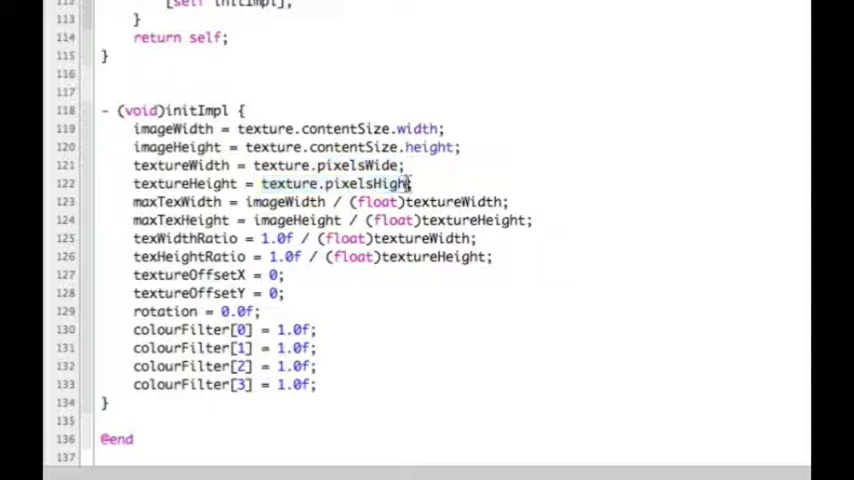
mouse_move(156, 200)
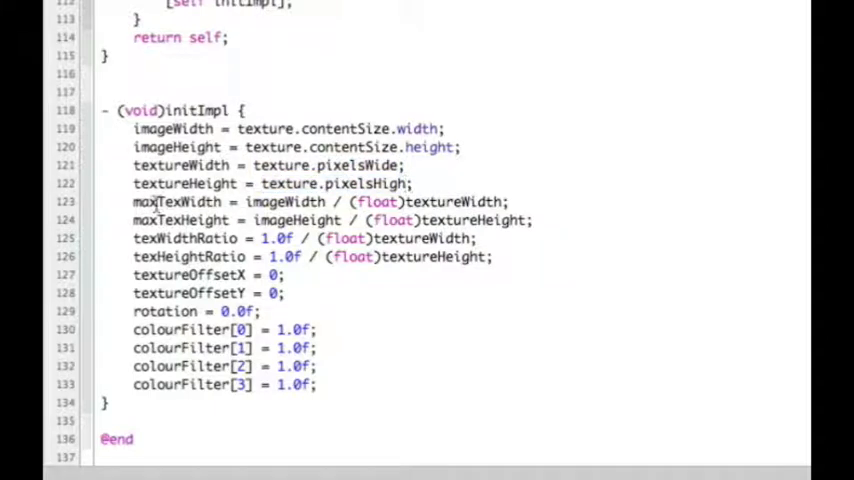
double_click(178, 200)
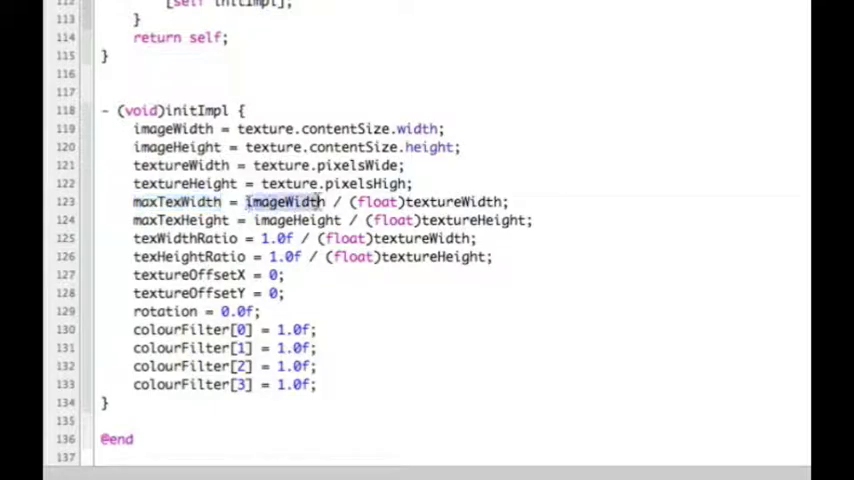
double_click(284, 200)
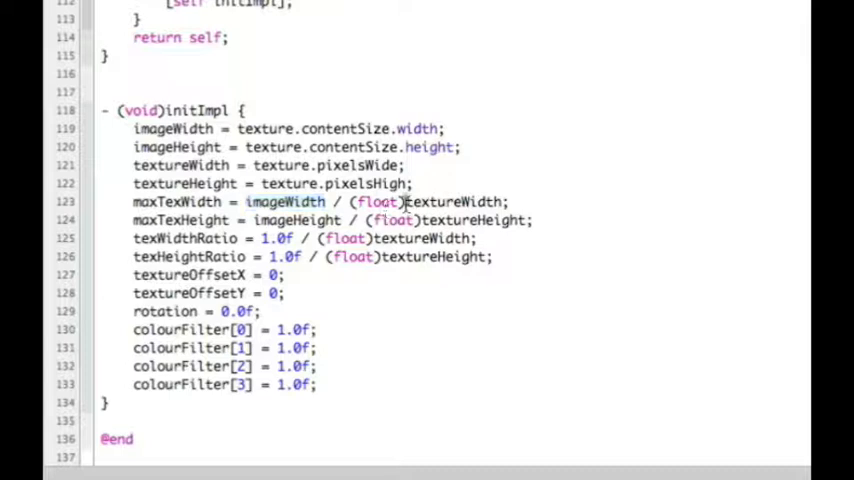
double_click(456, 200)
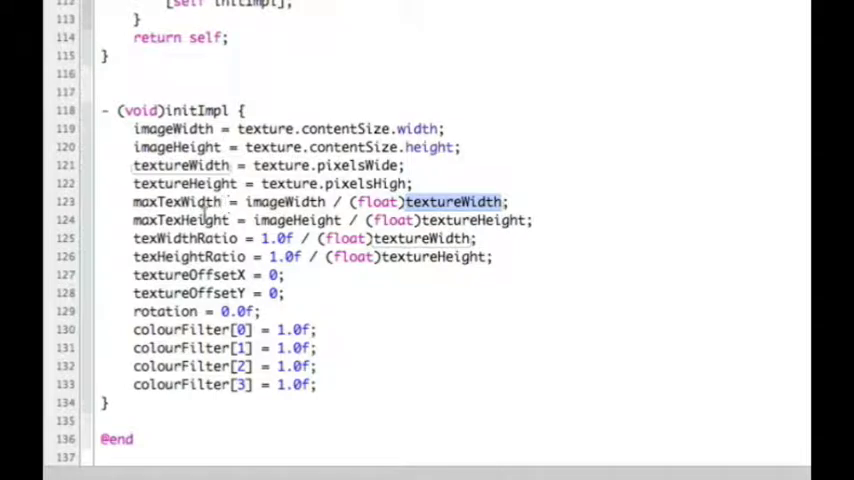
mouse_move(164, 238)
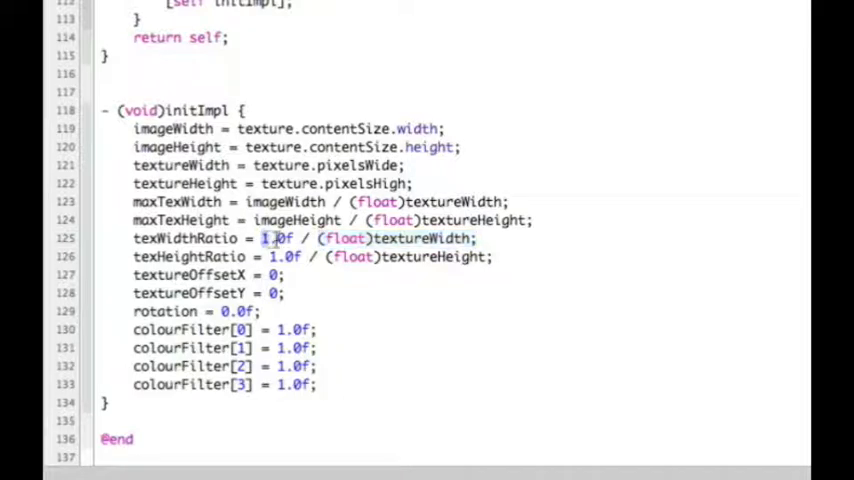
double_click(276, 238)
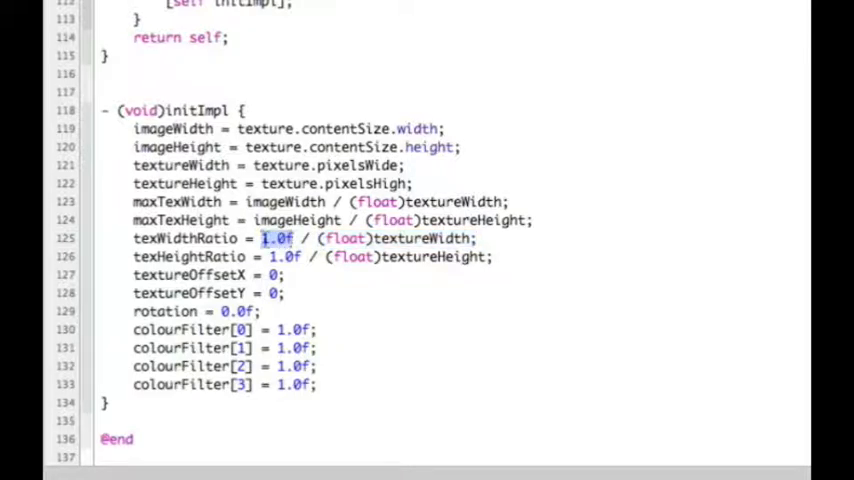
double_click(186, 238)
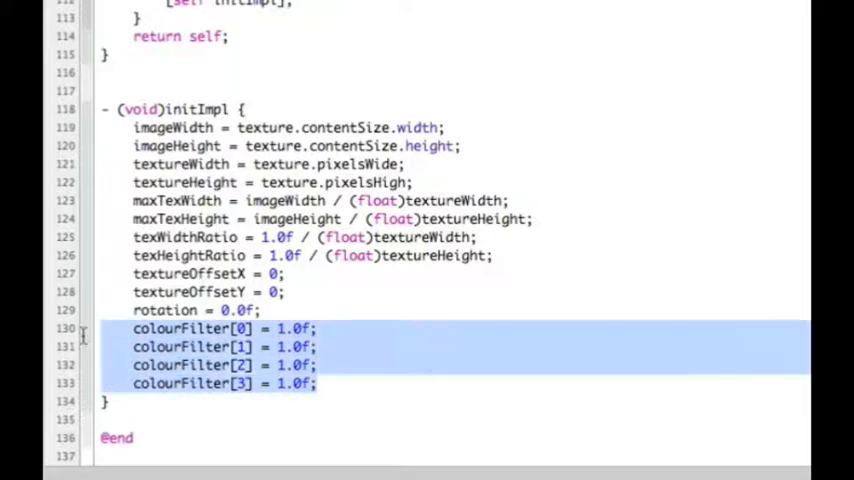
click(318, 346)
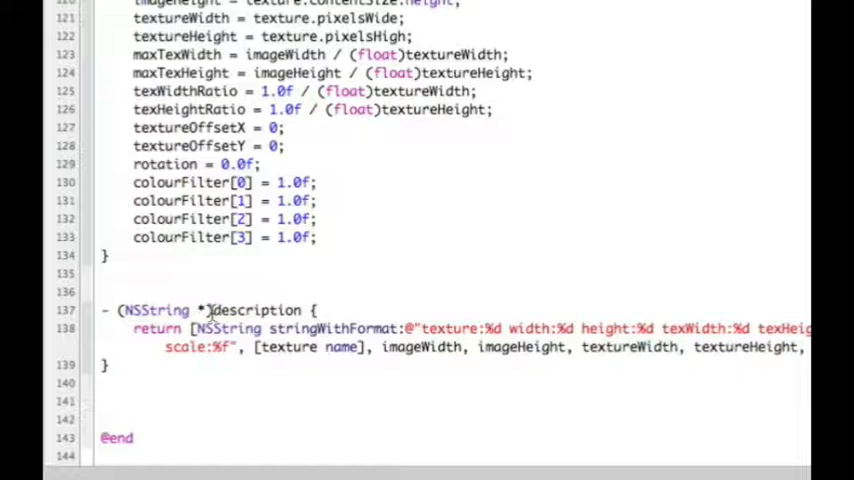
double_click(256, 310)
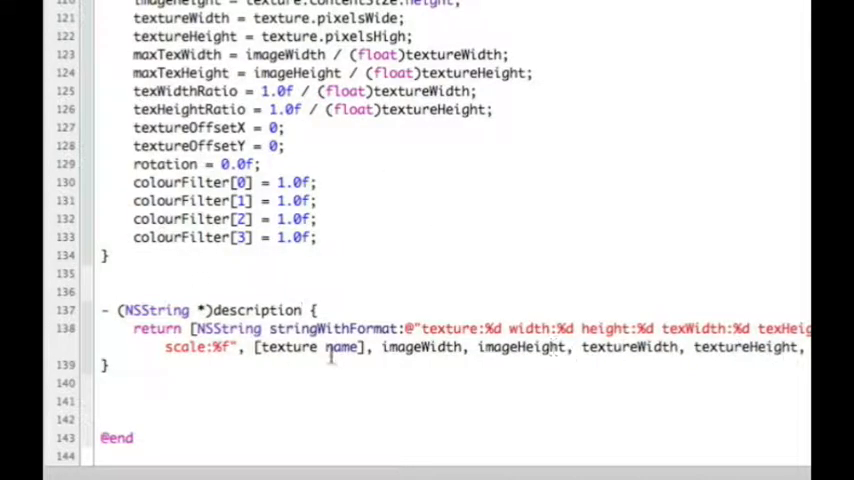
mouse_move(404, 348)
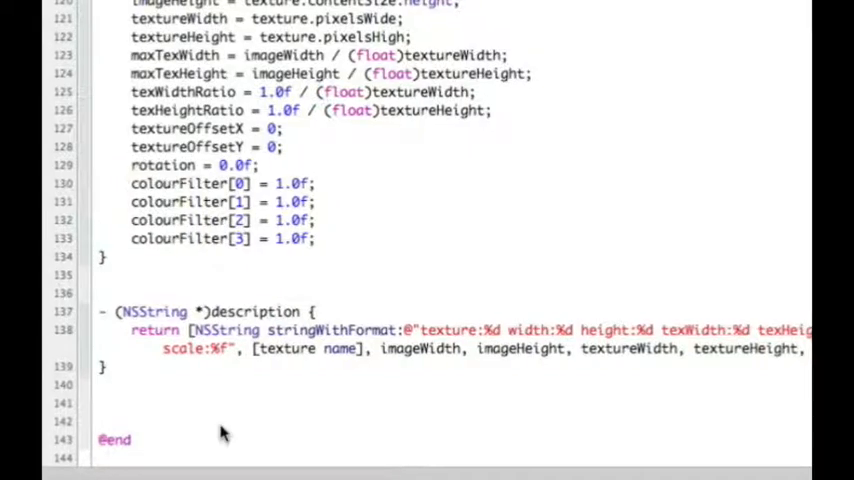
mouse_move(222, 432)
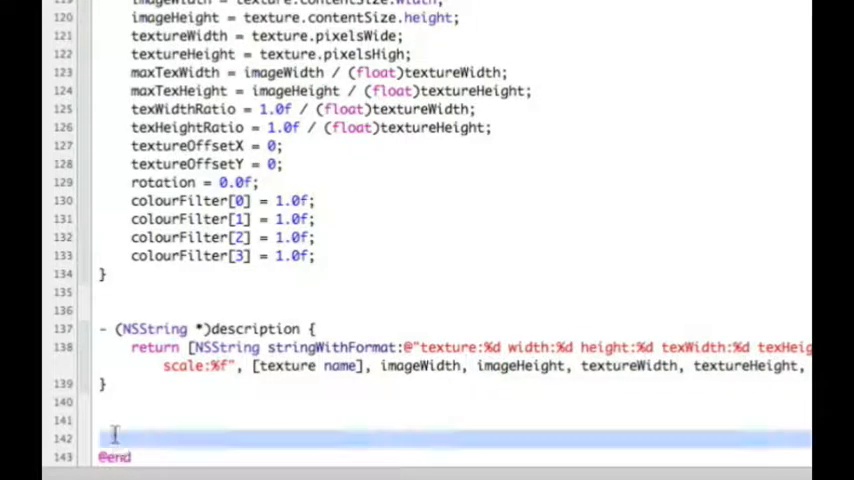
Scroll to getSubImageAtPoint and highlight its Image return type
scroll(down, 3)
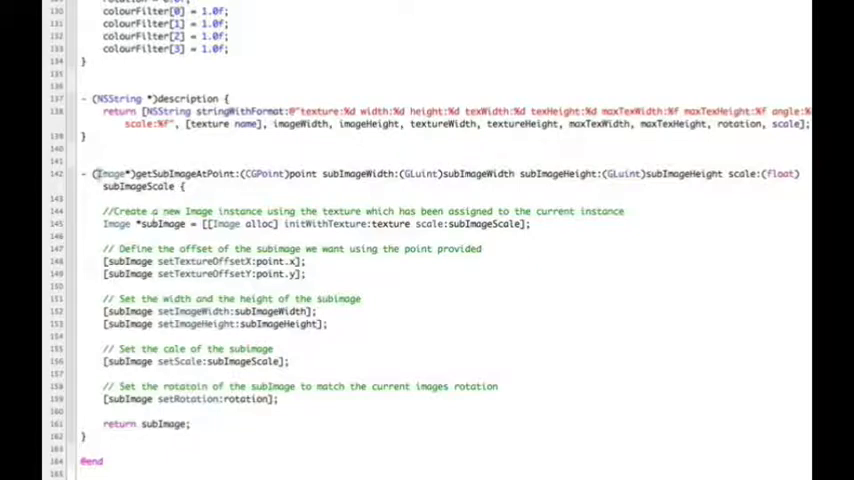
double_click(108, 172)
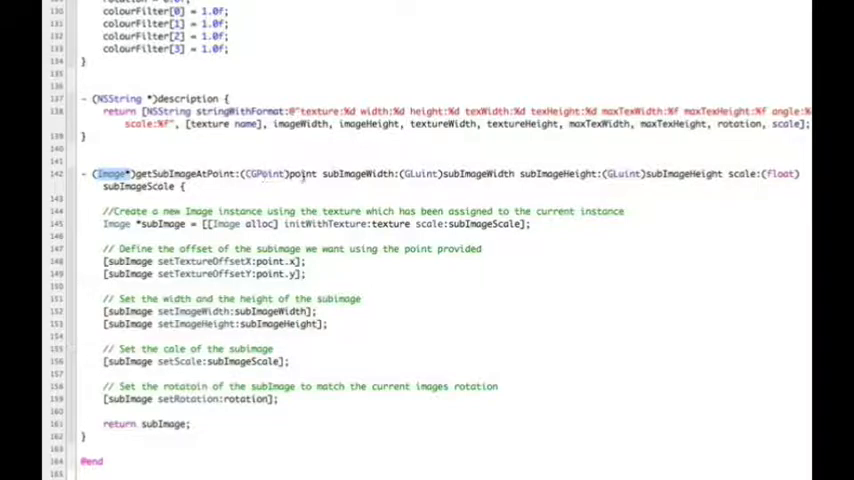
mouse_move(310, 186)
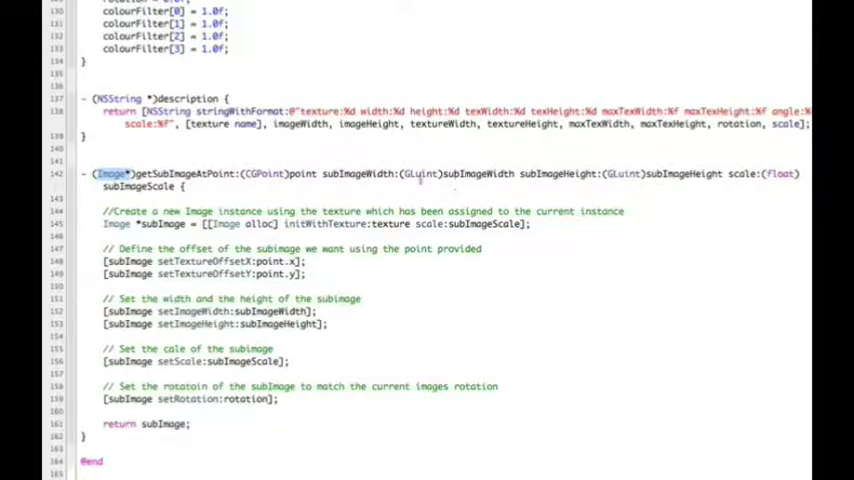
mouse_move(436, 172)
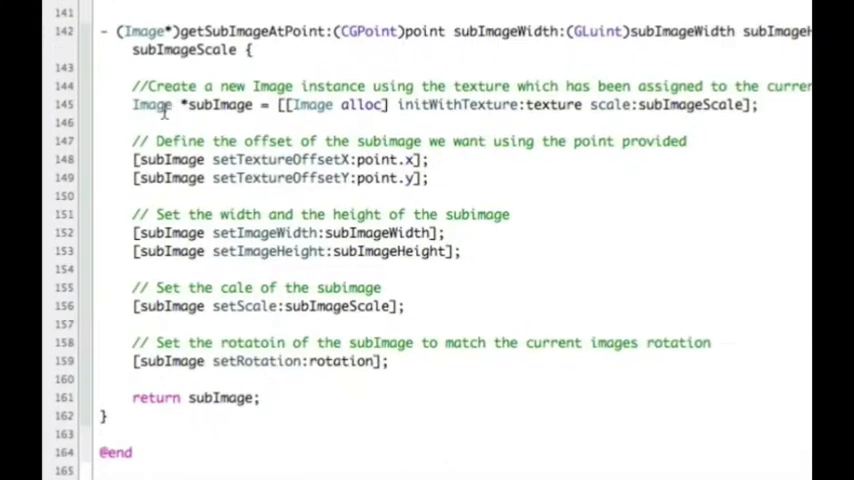
double_click(152, 104)
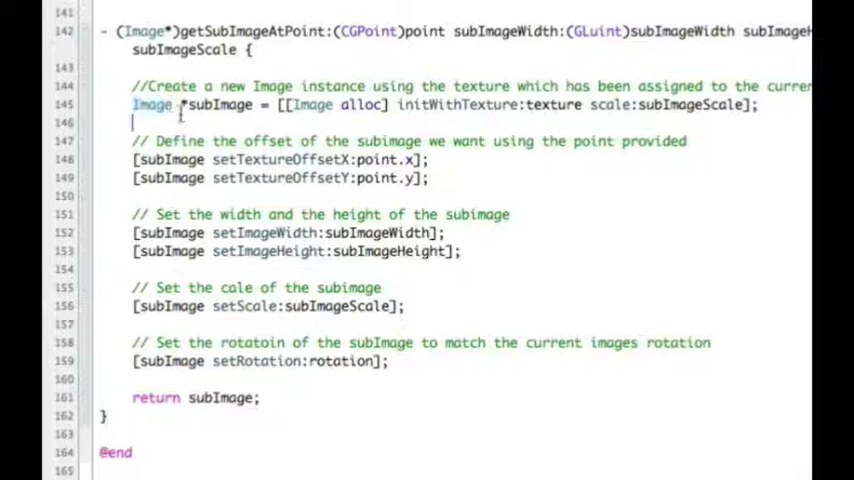
mouse_move(196, 108)
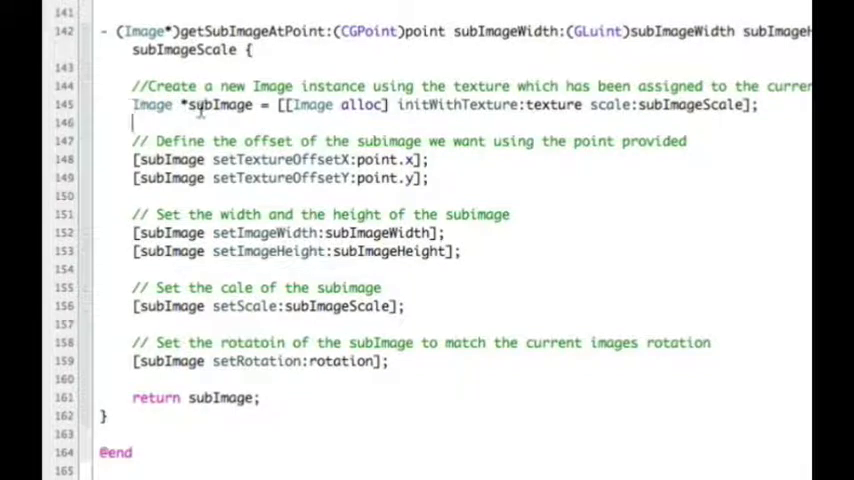
double_click(196, 104)
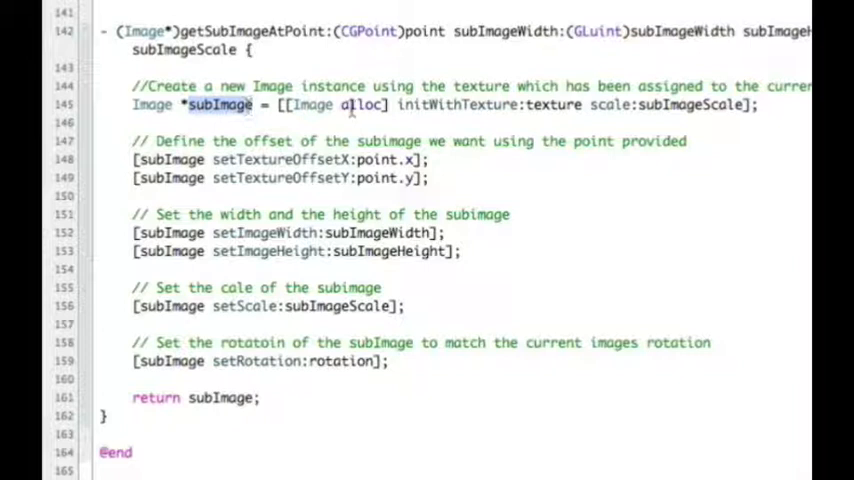
double_click(356, 104)
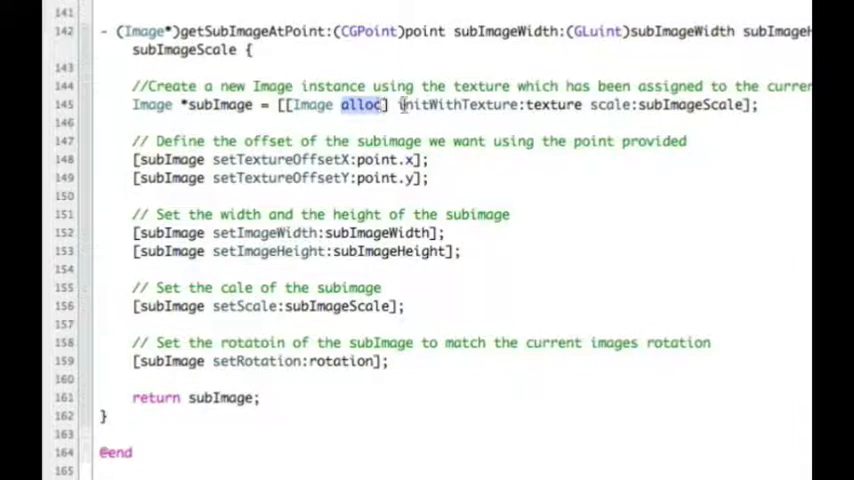
double_click(480, 104)
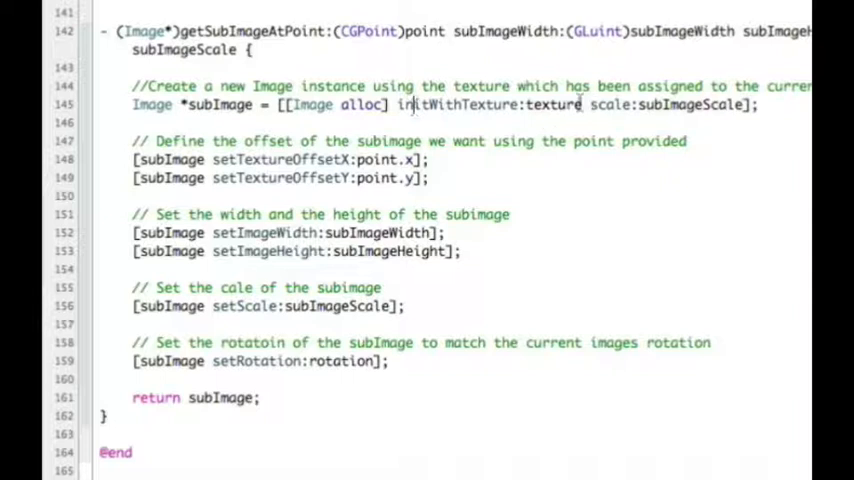
double_click(552, 104)
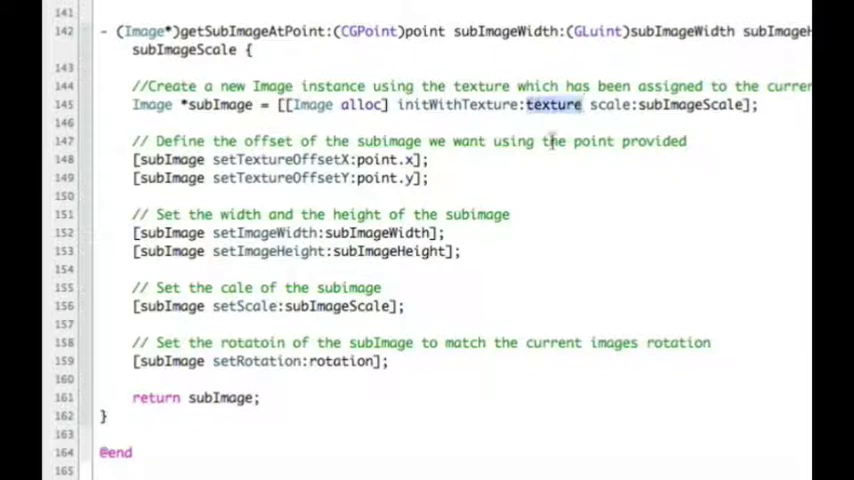
mouse_move(518, 64)
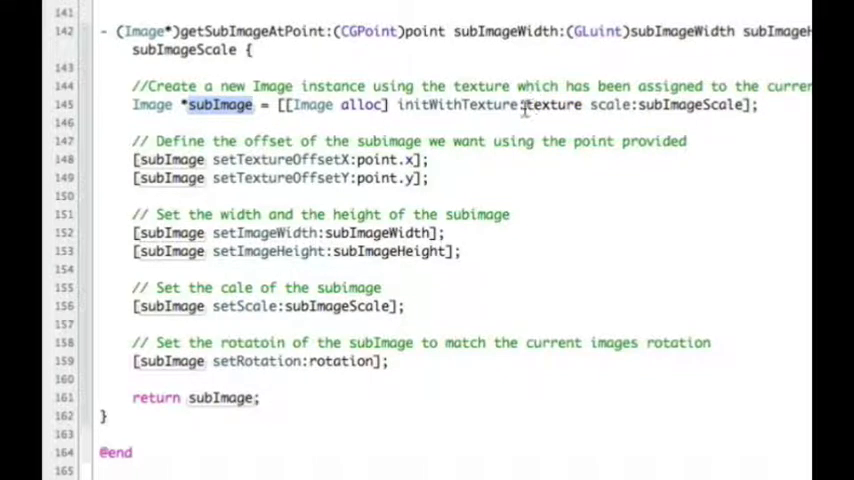
double_click(556, 104)
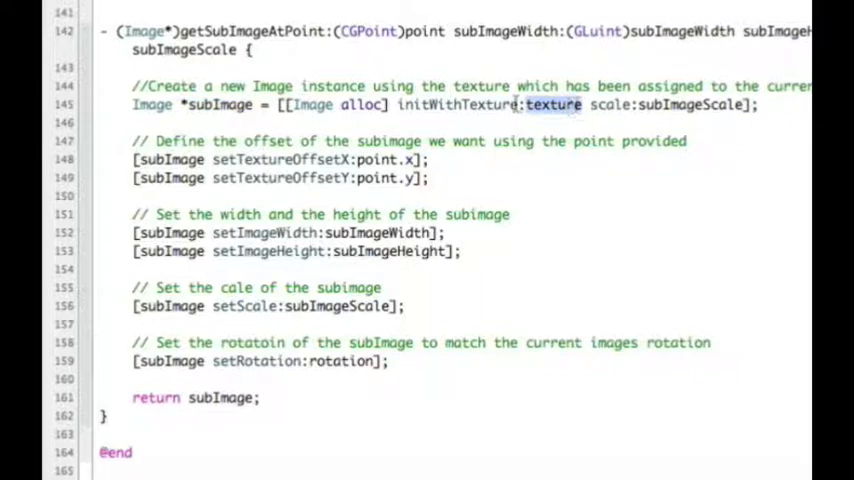
double_click(562, 104)
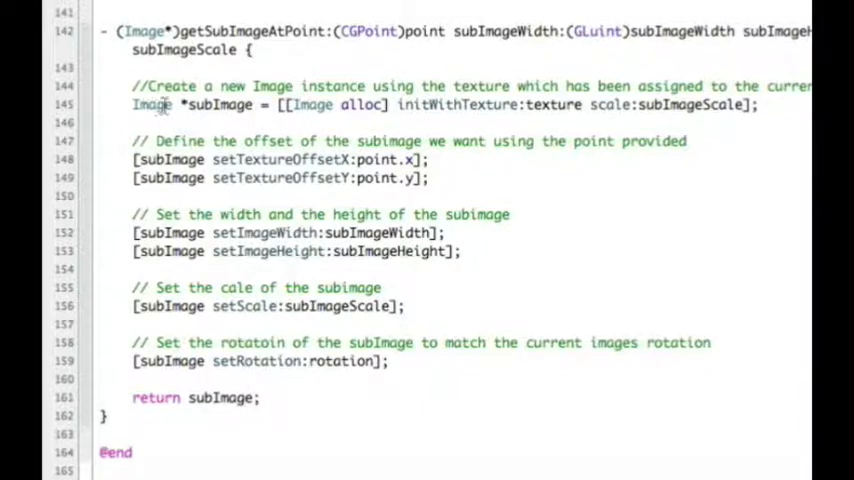
double_click(222, 104)
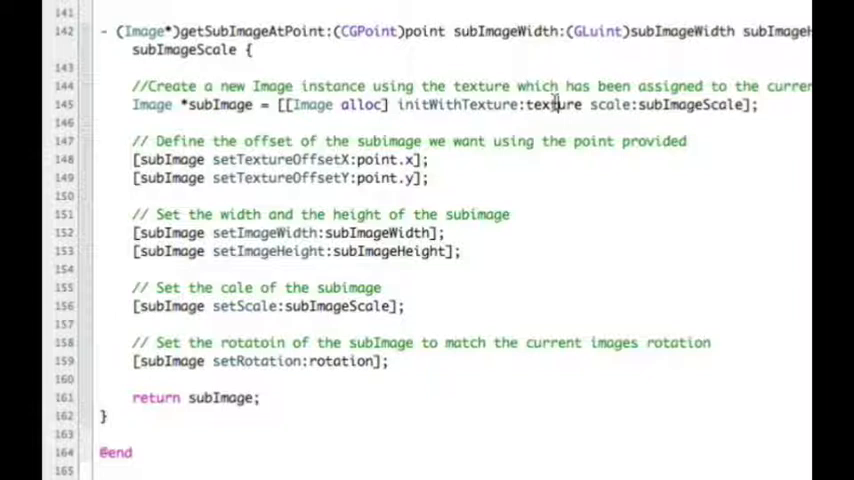
double_click(556, 104)
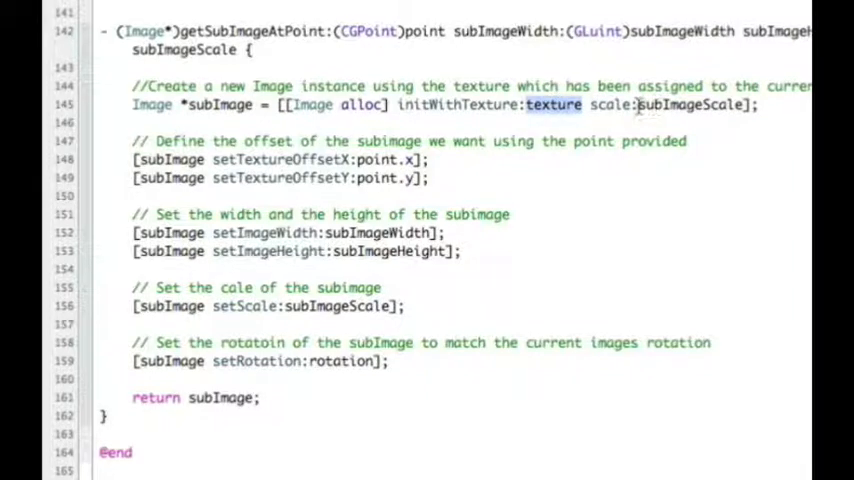
double_click(688, 104)
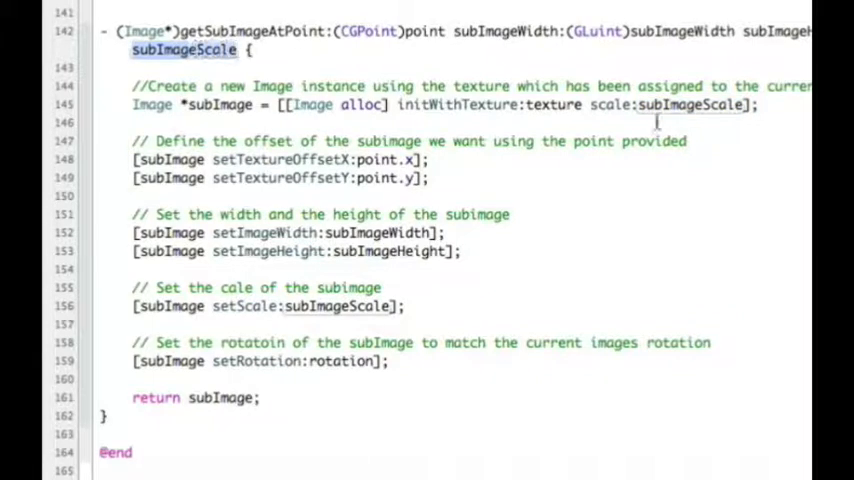
double_click(700, 108)
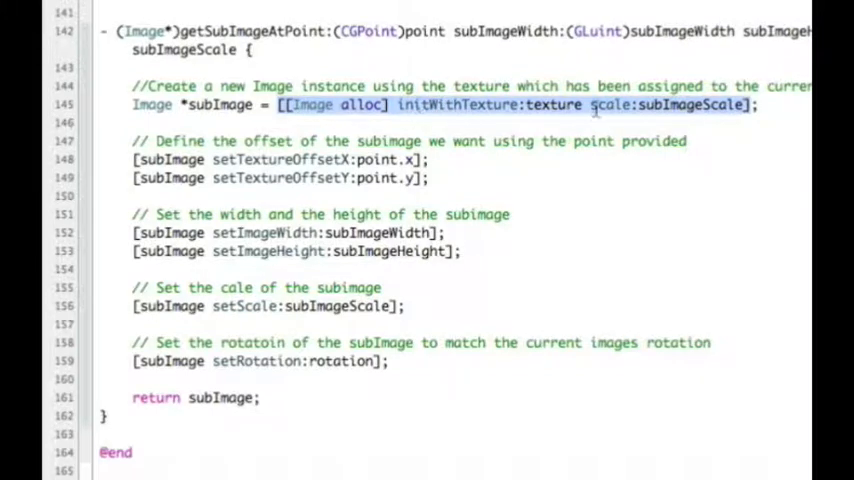
click(660, 108)
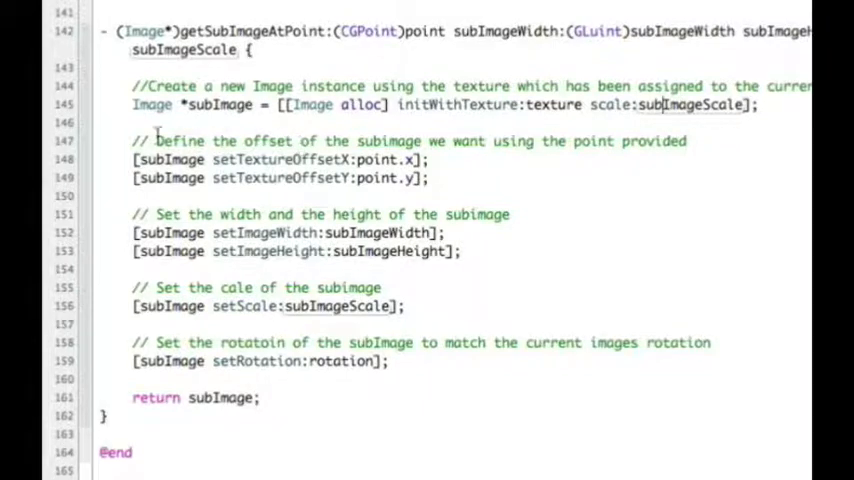
mouse_move(240, 196)
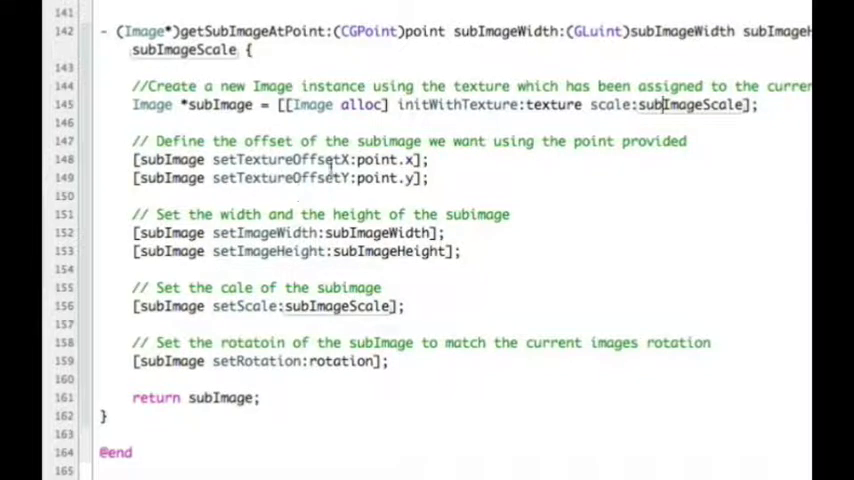
double_click(210, 104)
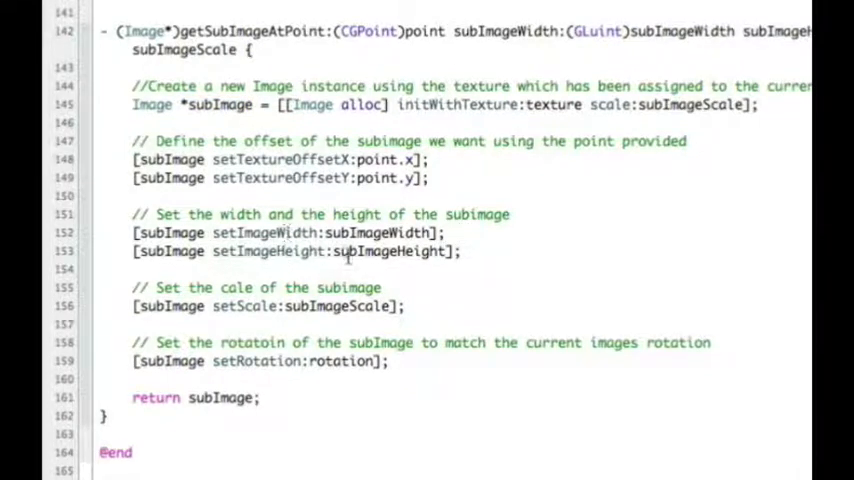
double_click(364, 232)
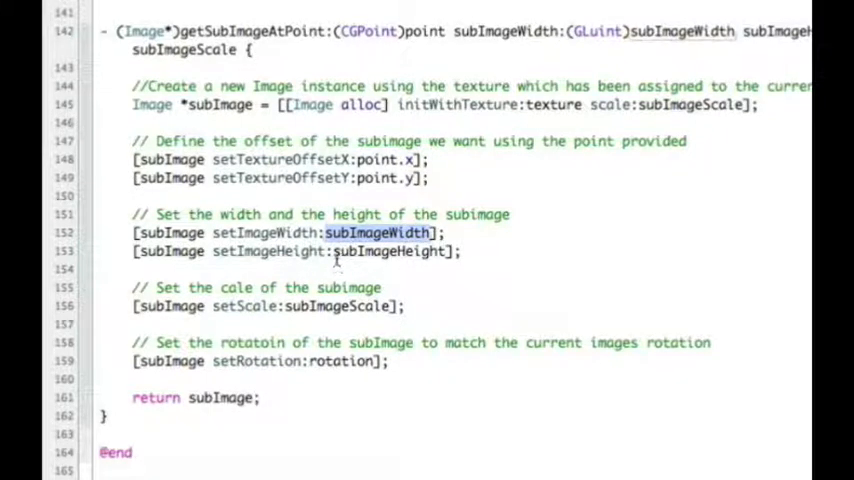
double_click(392, 252)
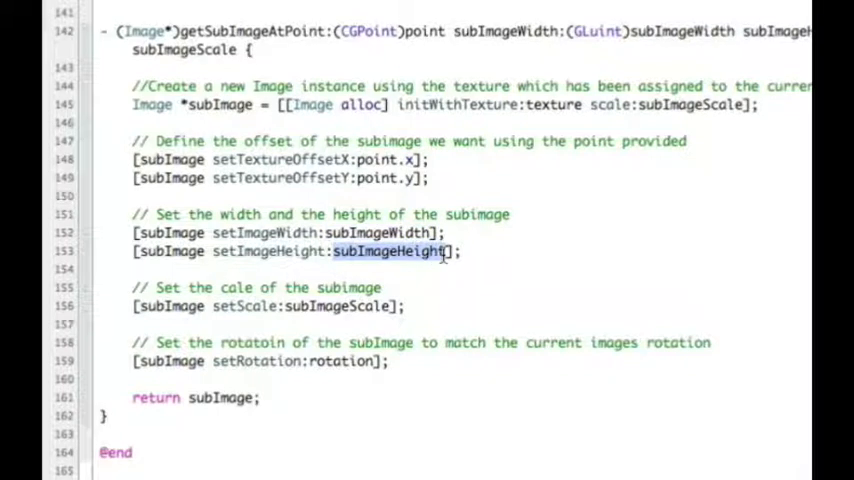
mouse_move(400, 188)
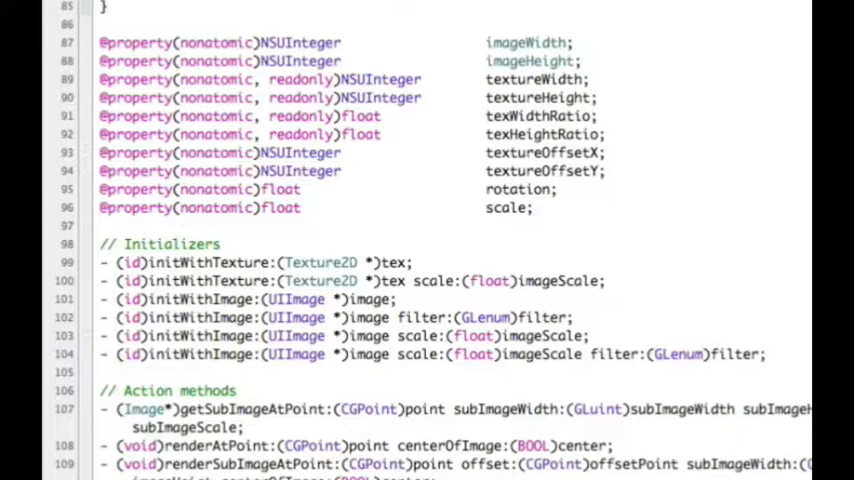
Scroll down to the setScale call passing subImageScale
scroll(down, 3)
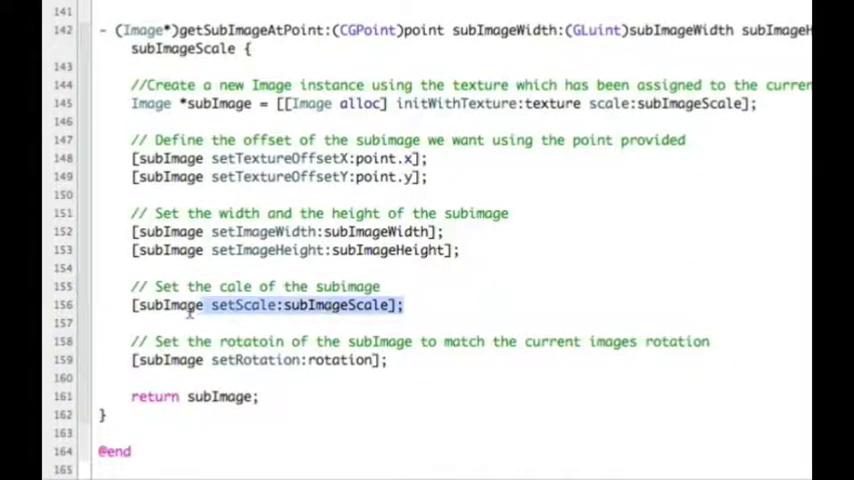
Clear the highlight on the setScale call in getSubImageAtPoint
click(464, 306)
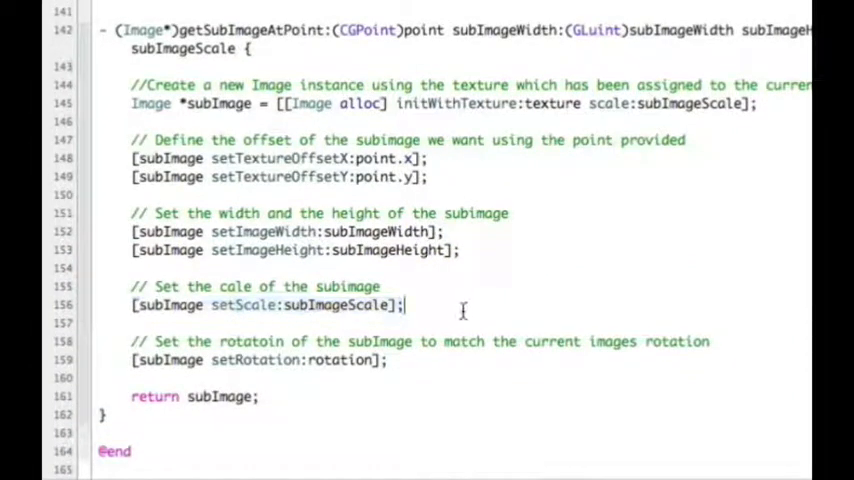
mouse_move(424, 356)
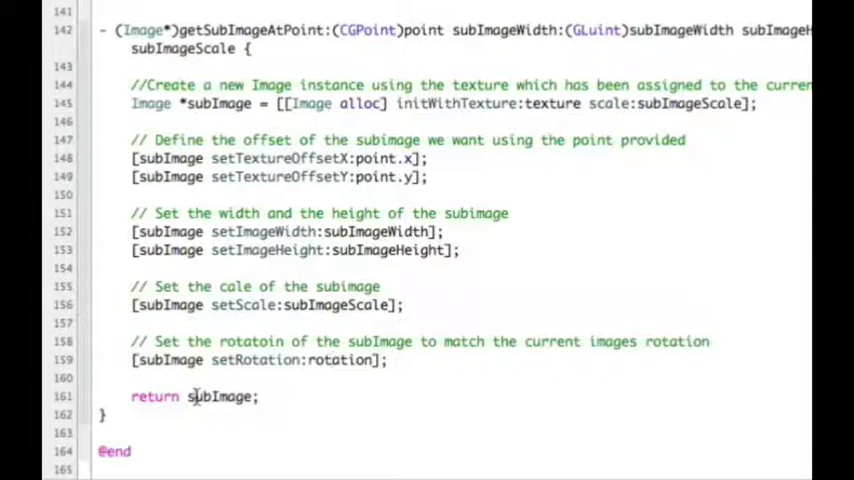
double_click(218, 396)
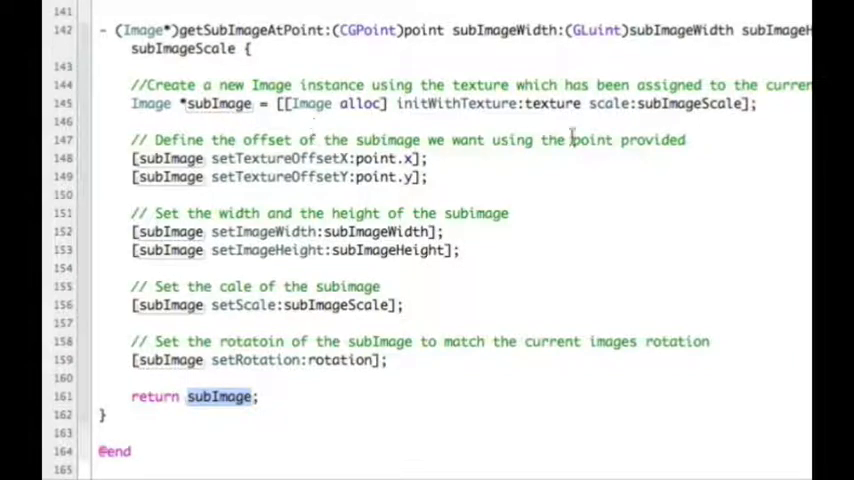
double_click(554, 104)
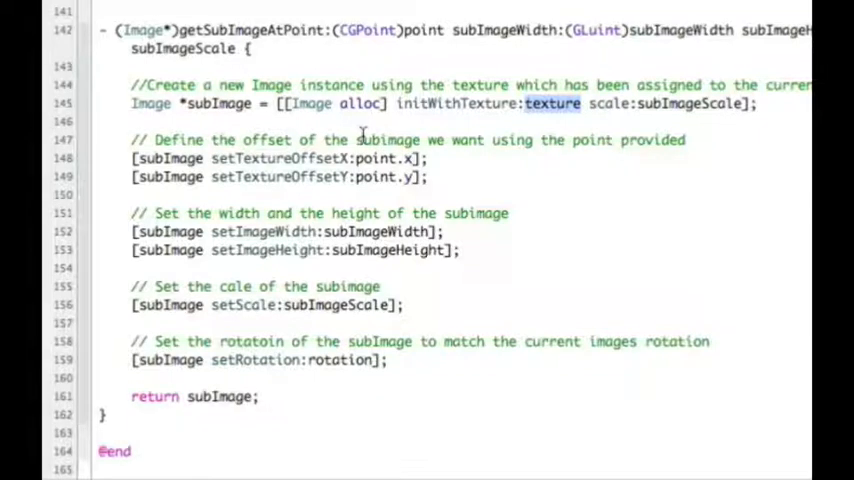
mouse_move(458, 296)
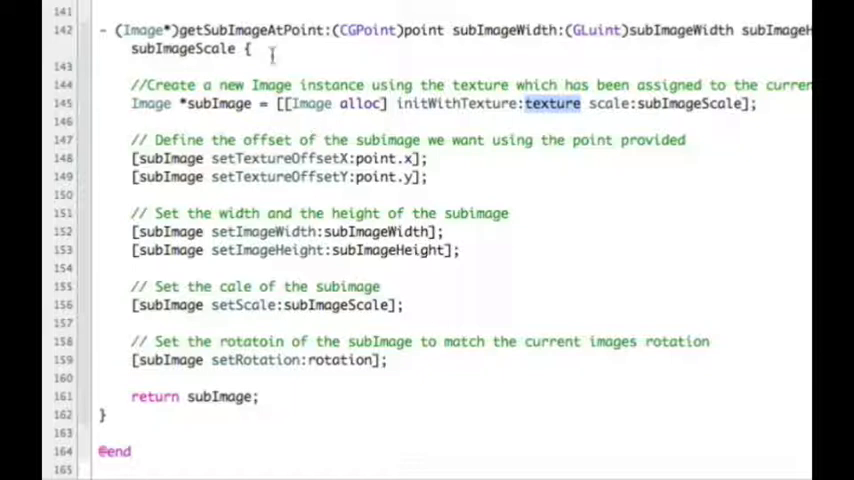
mouse_move(270, 284)
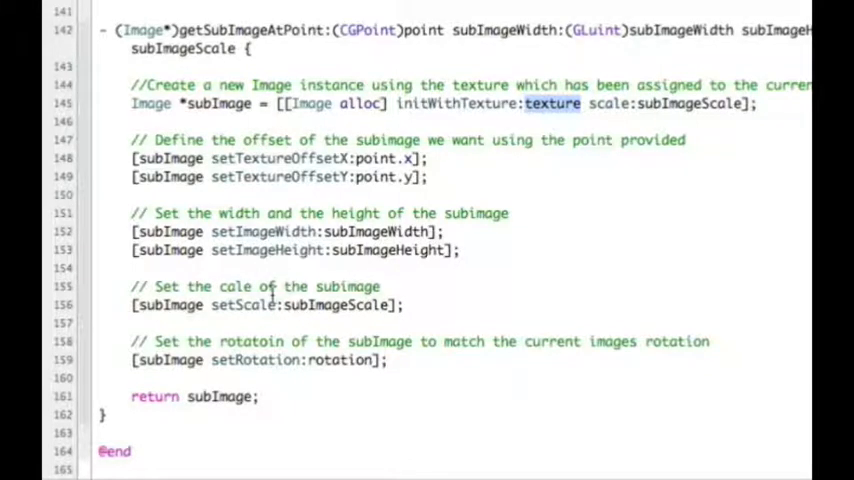